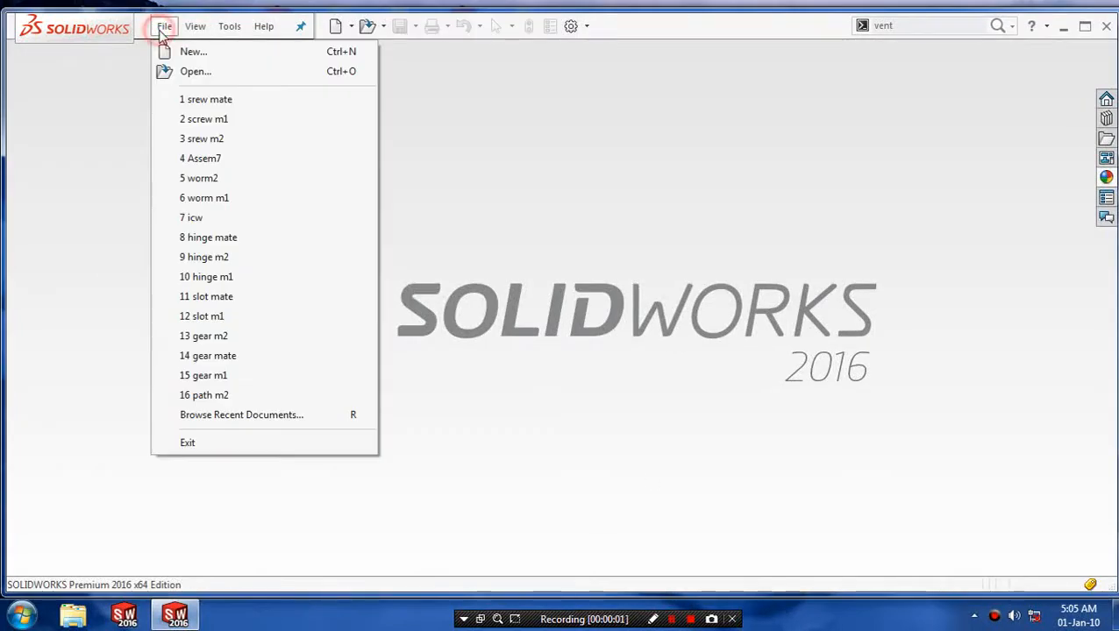
# - Start a new part and begin a center rectangle on the Front Plane from the origin
pyautogui.click(193, 51)
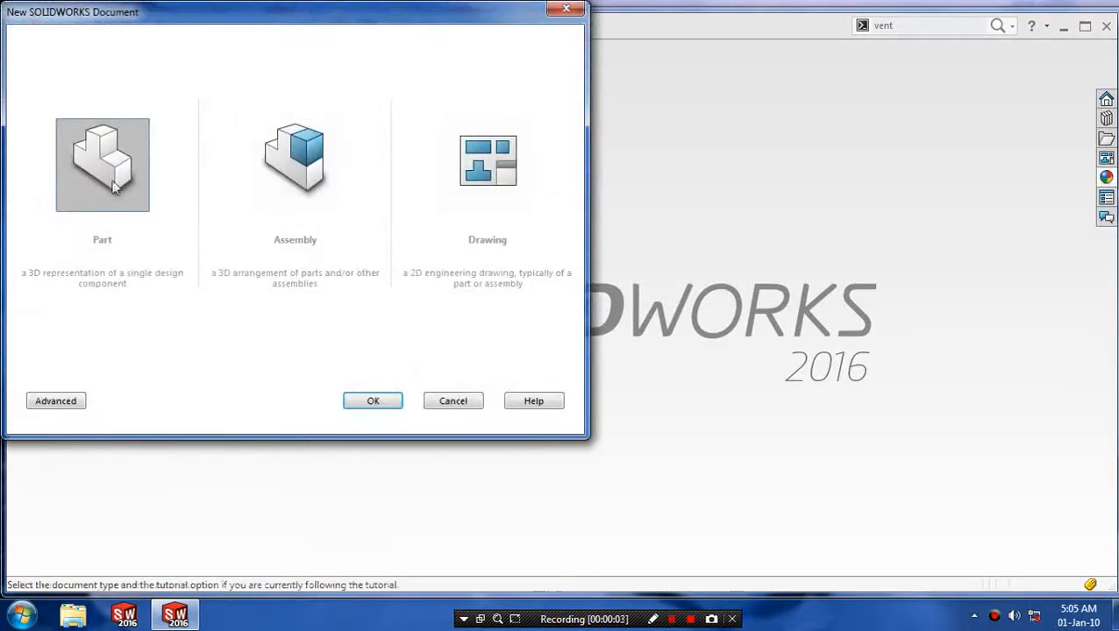
pyautogui.click(372, 400)
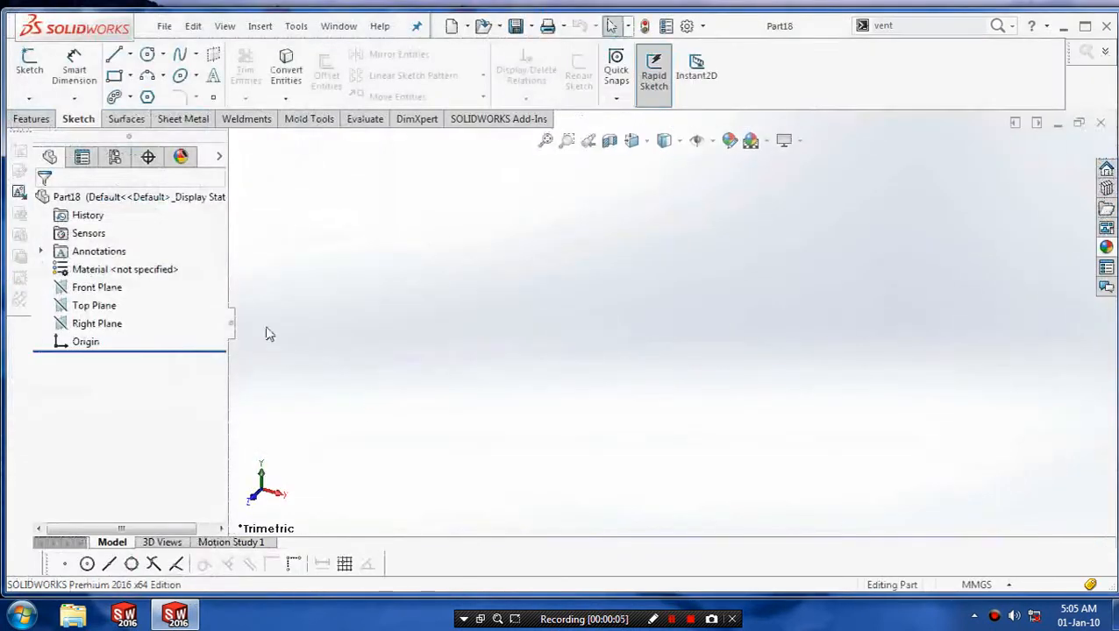
pyautogui.click(96, 287)
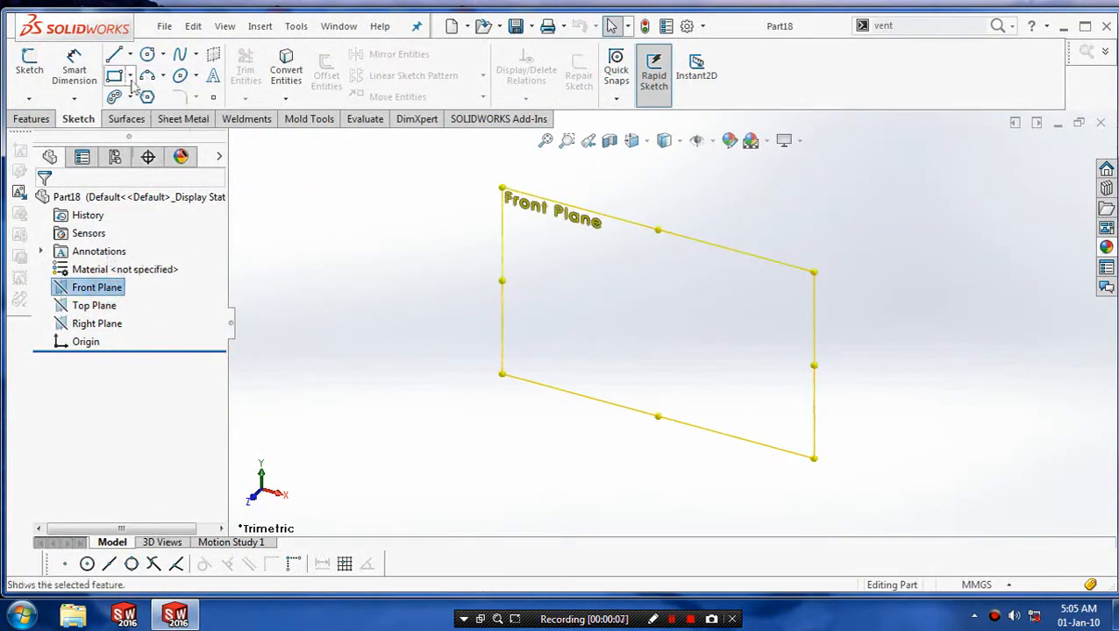
pyautogui.click(126, 79)
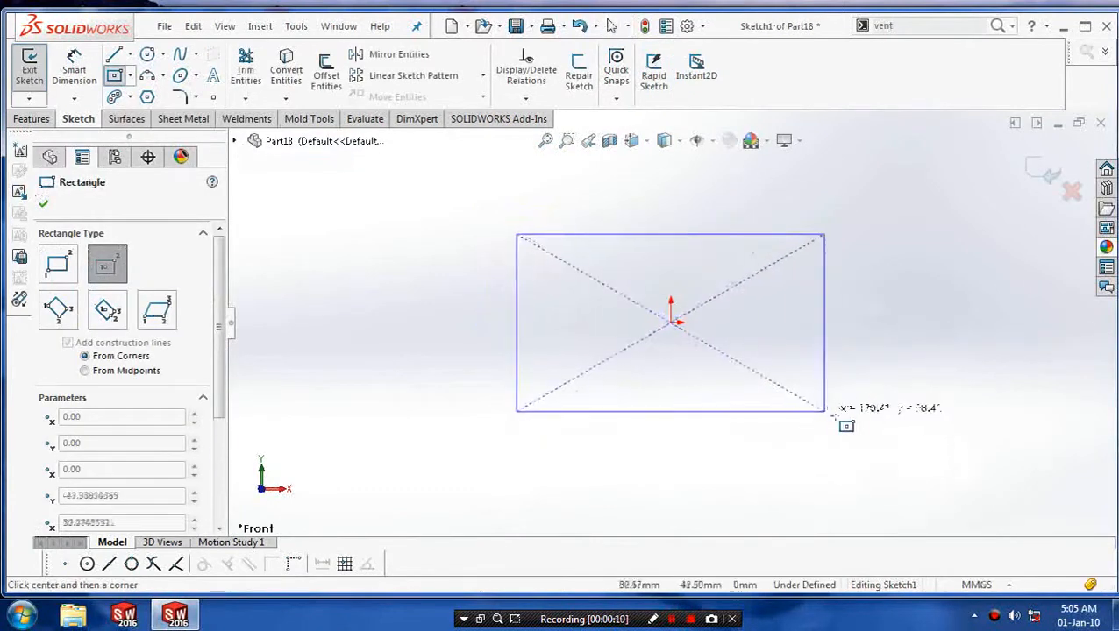
# - Dimension the rectangle to 100 high and 175 wide with Smart Dimension
pyautogui.click(42, 204)
pyautogui.write('10')
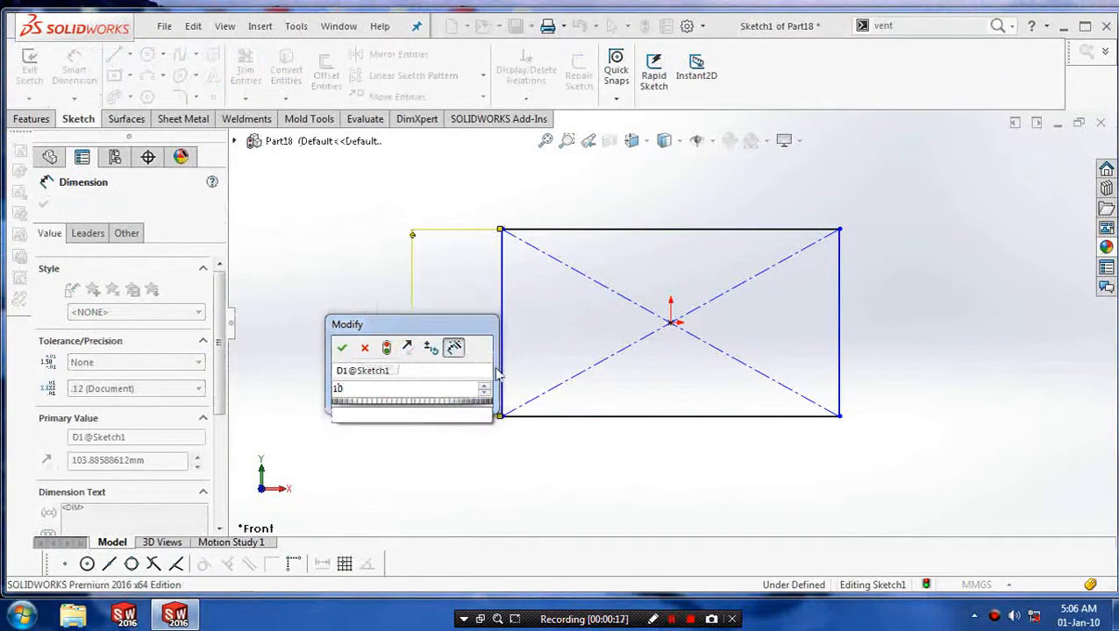
pyautogui.click(342, 348)
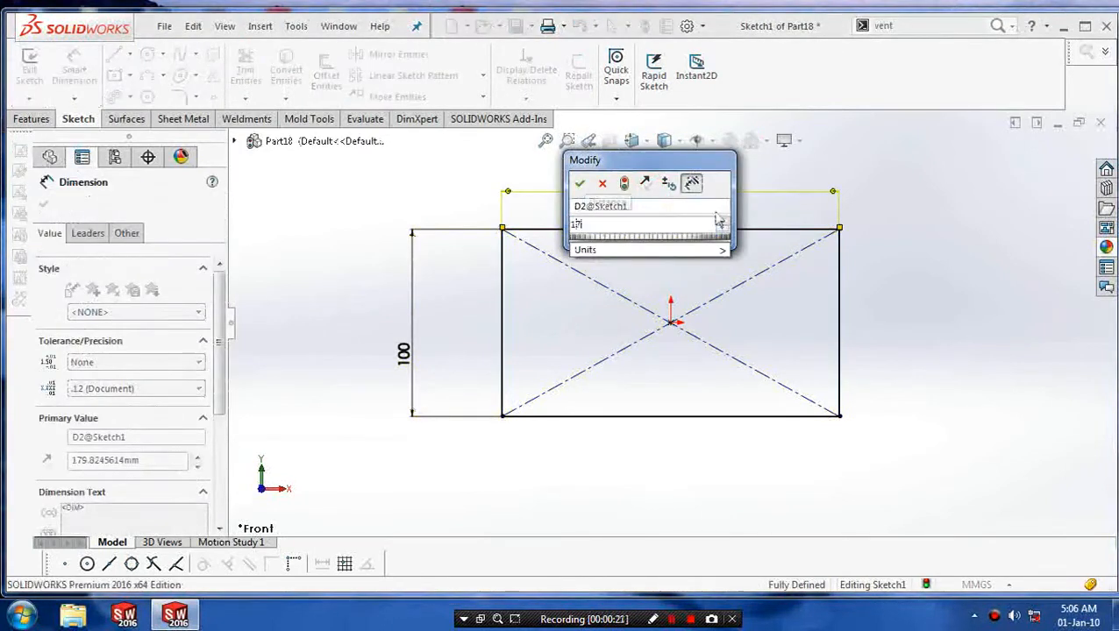
pyautogui.click(578, 184)
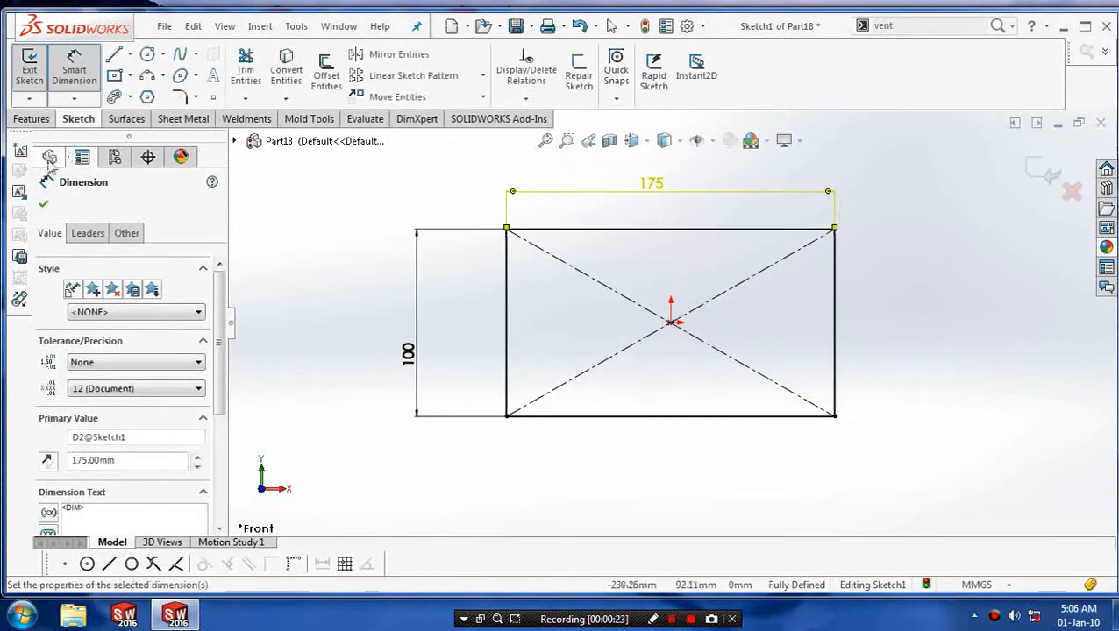
pyautogui.click(42, 203)
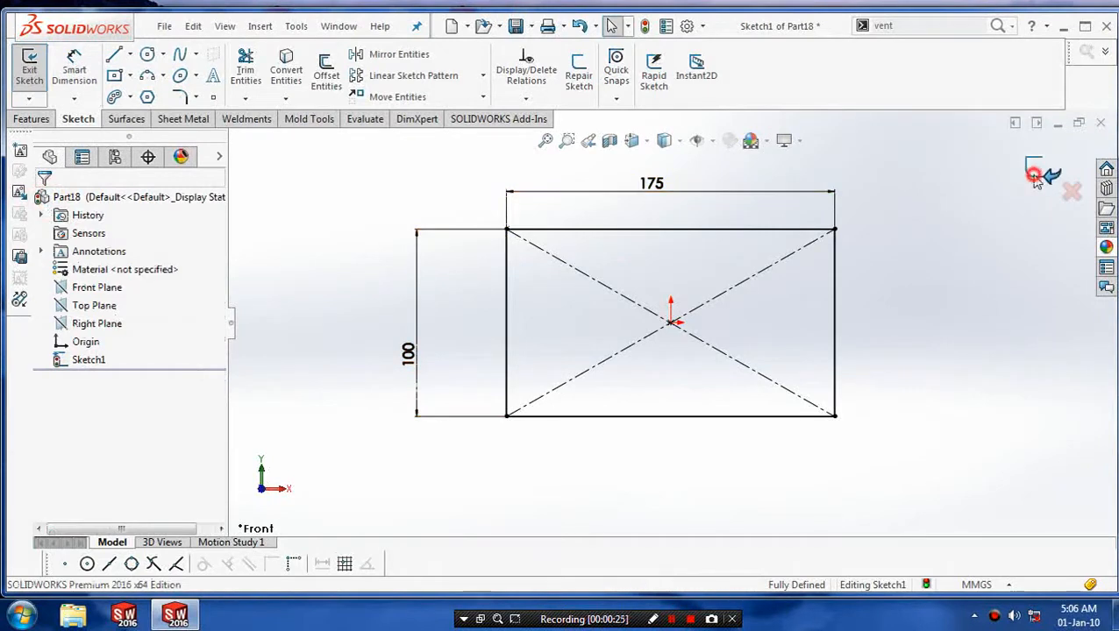
# - Extrude the 175 by 100 rectangle sketch into a solid block (Boss-Extrude1) at blind depth
pyautogui.click(29, 68)
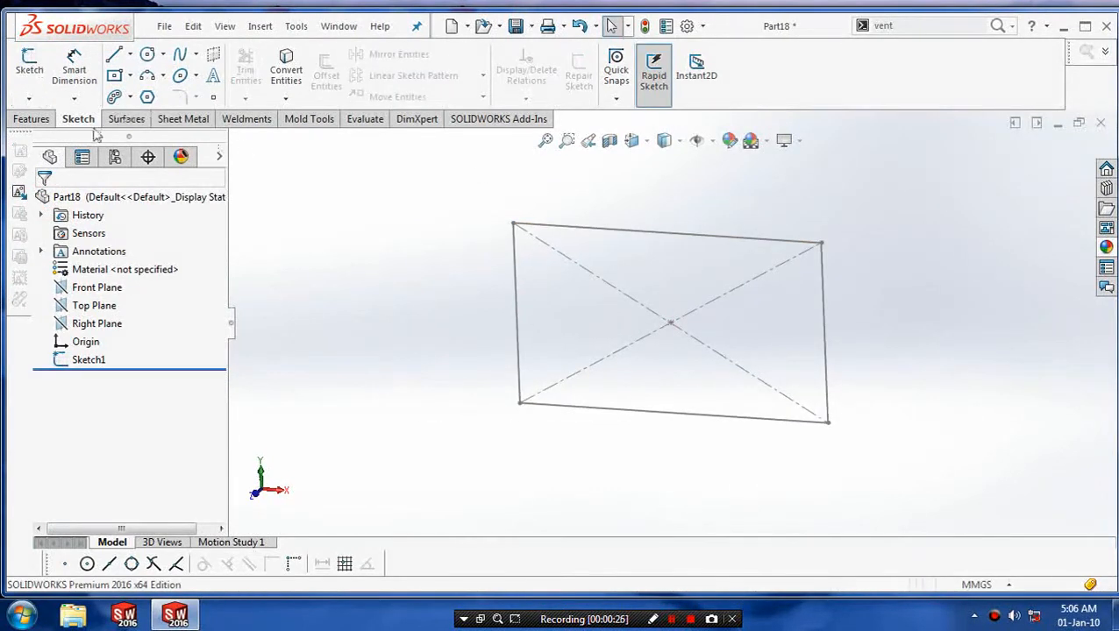
pyautogui.click(32, 120)
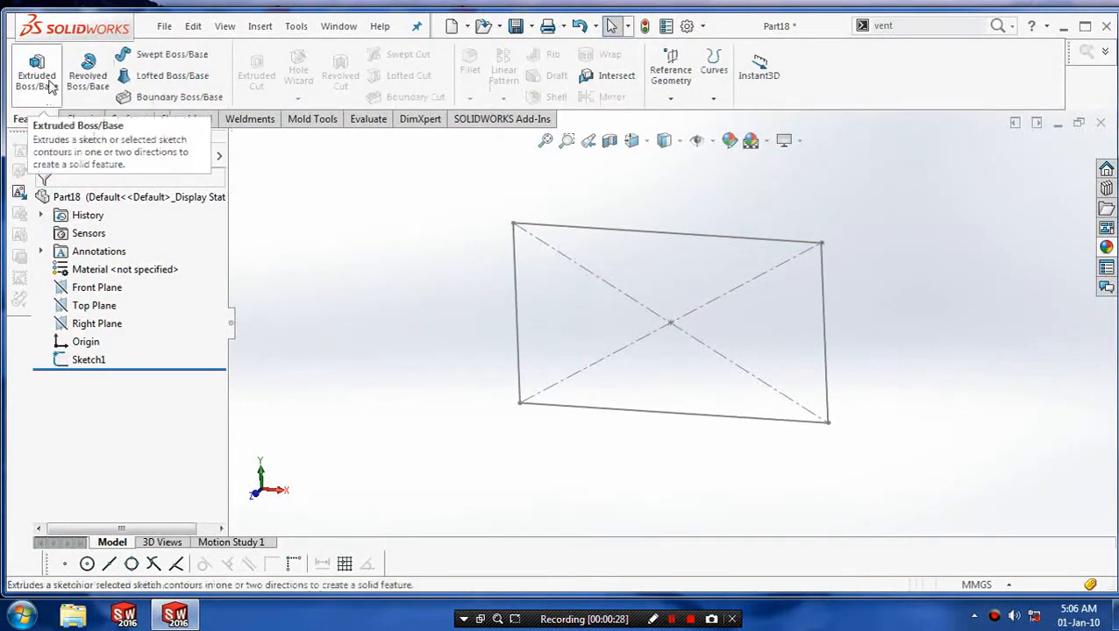
pyautogui.click(37, 70)
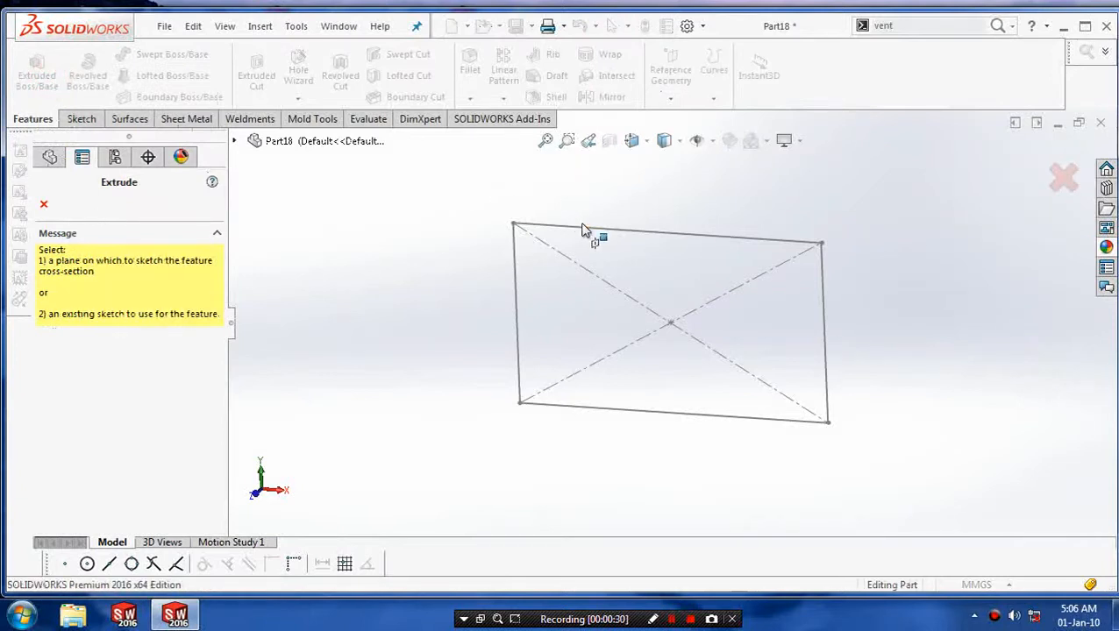
pyautogui.click(666, 324)
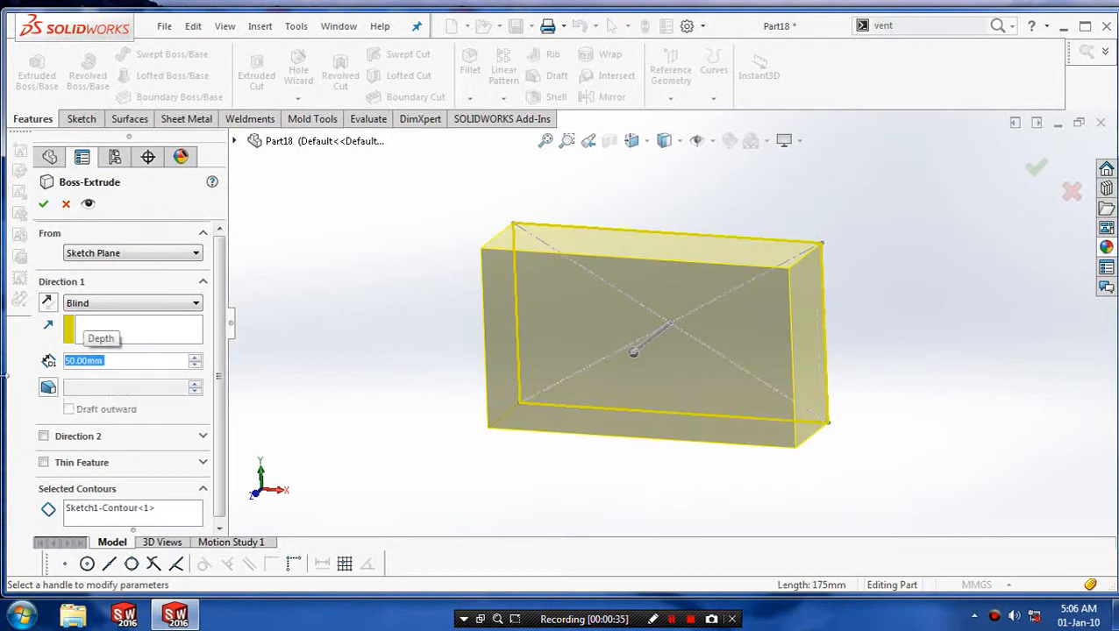
pyautogui.click(44, 203)
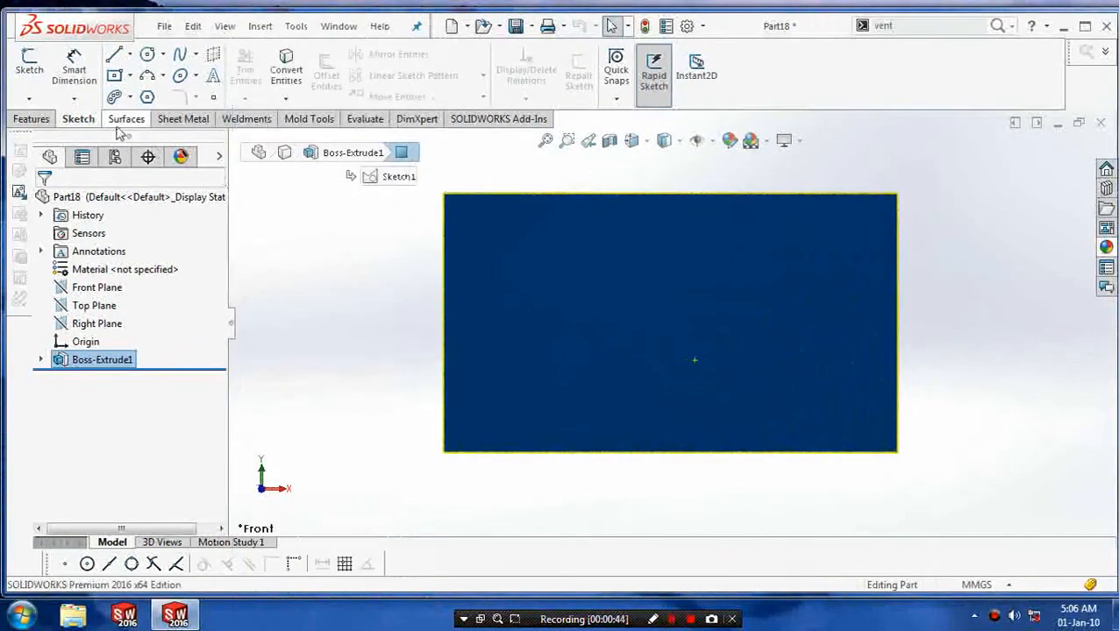
# - Sketch concentric circles from the front face centre and begin trimming them into arcs
pyautogui.click(148, 53)
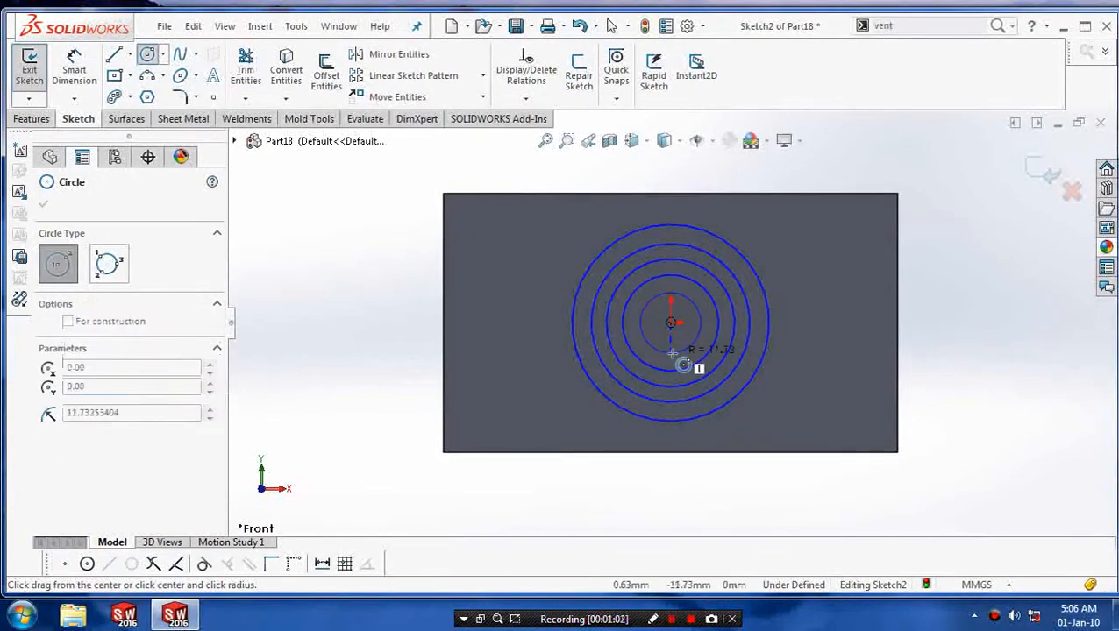
pyautogui.click(669, 322)
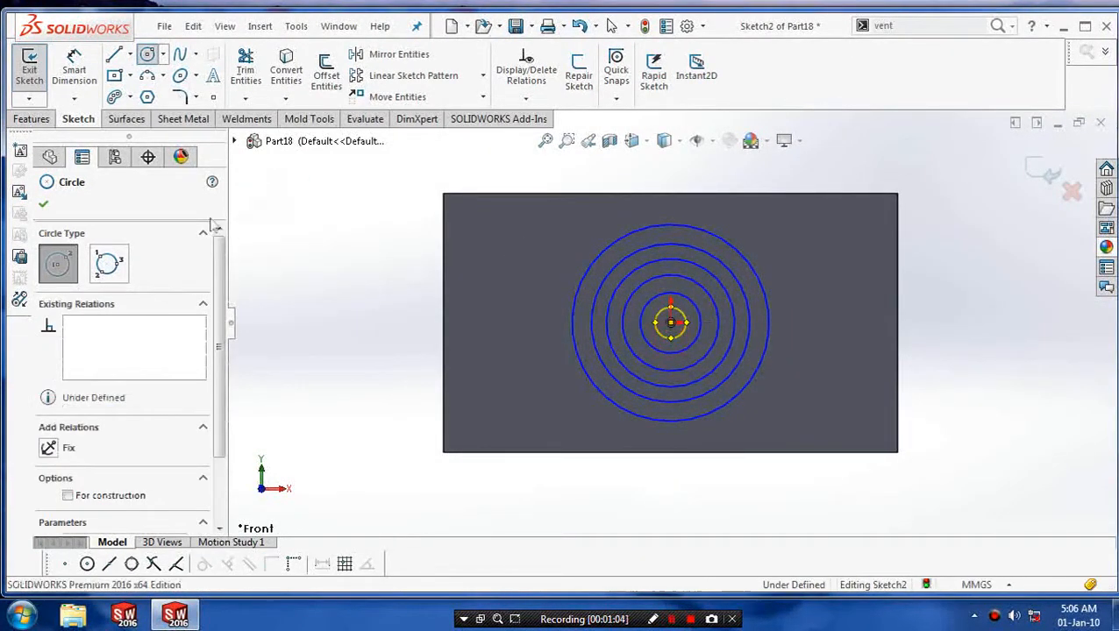
pyautogui.click(42, 204)
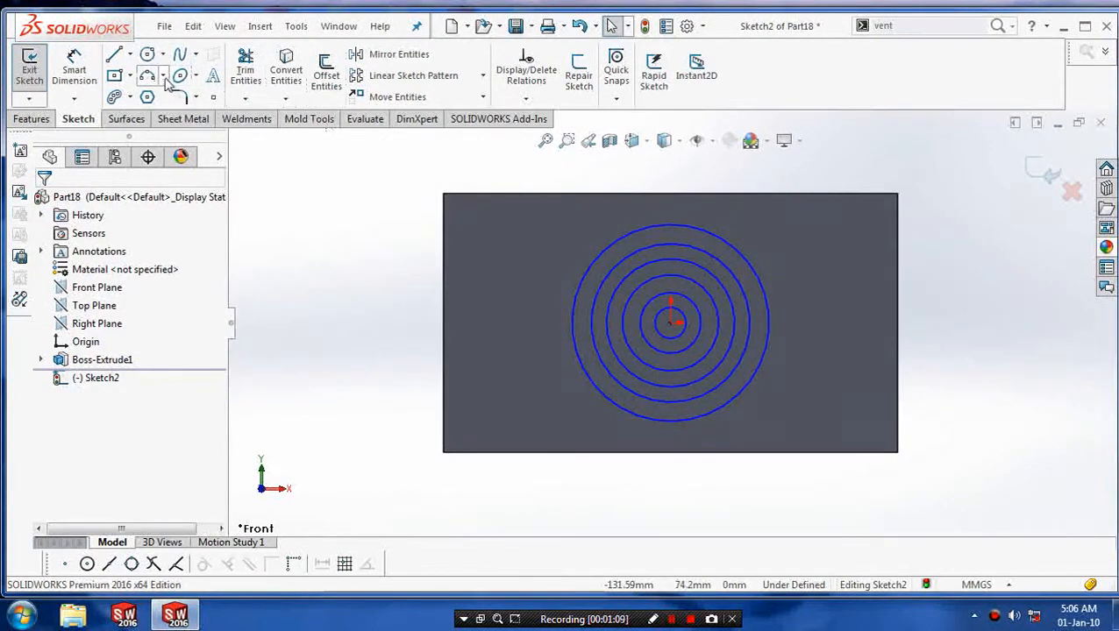
pyautogui.click(148, 74)
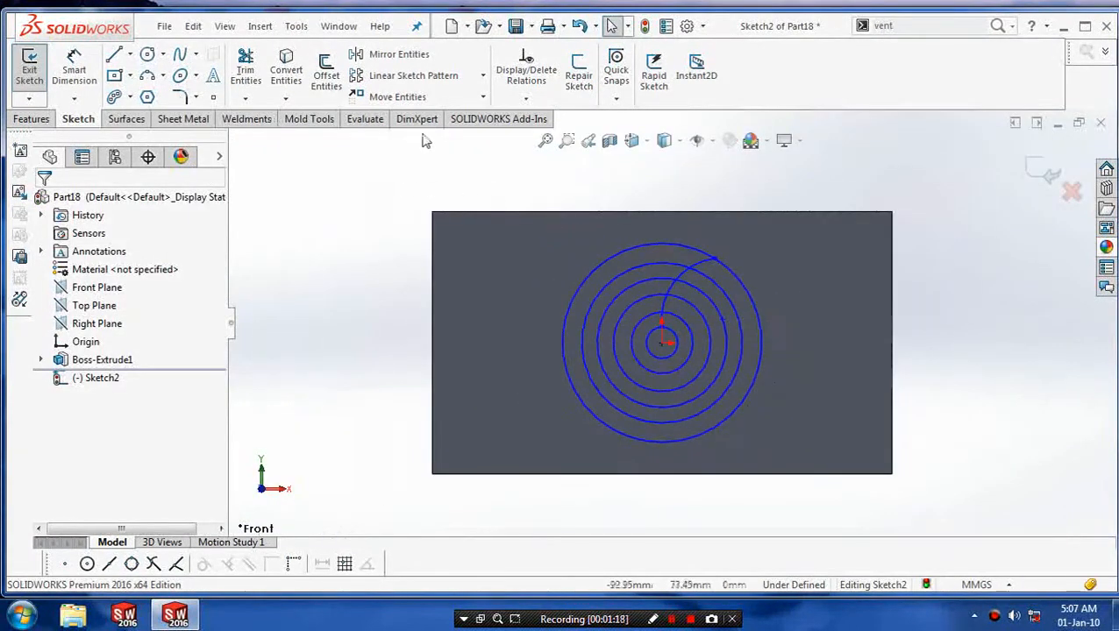
# - Circular-pattern the arc 10 times equally over 360° around the centre to form the swirl
pyautogui.click(483, 74)
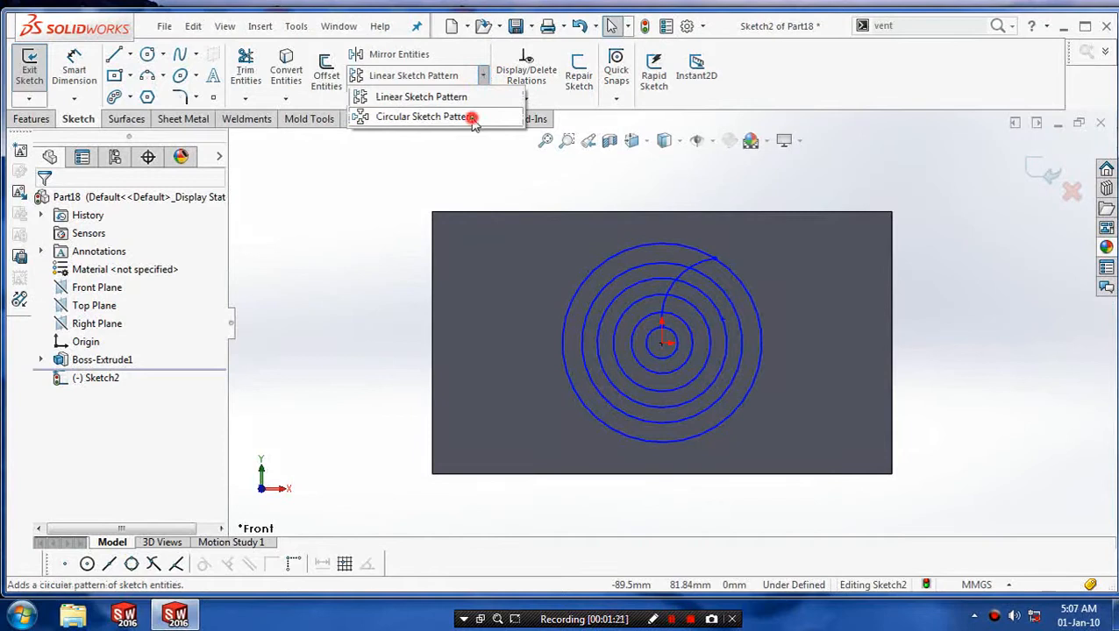
pyautogui.click(424, 116)
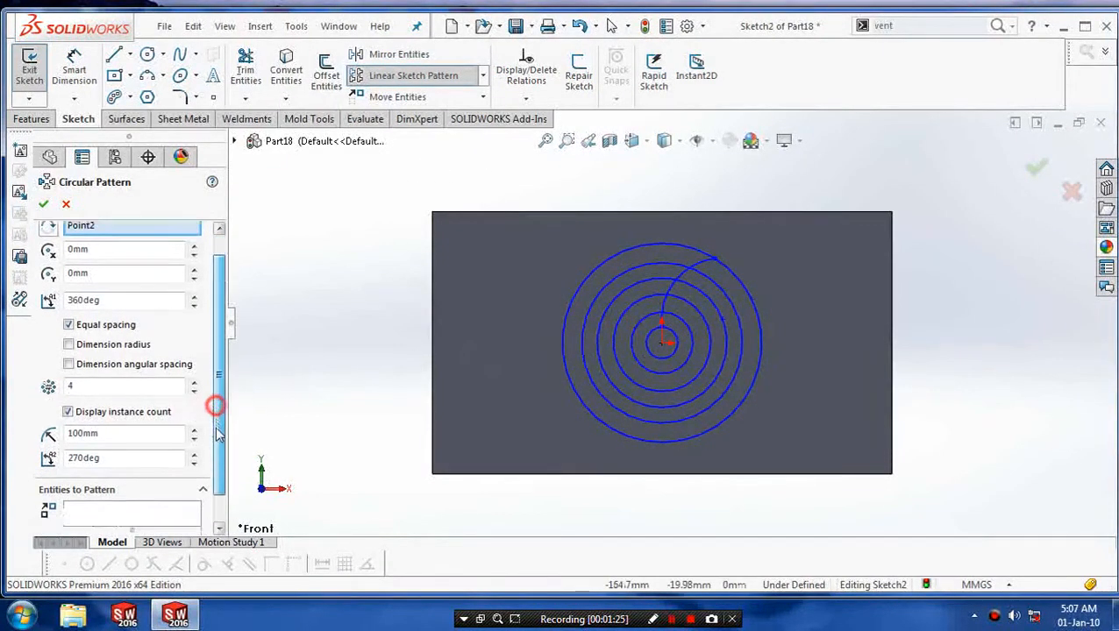
pyautogui.click(696, 277)
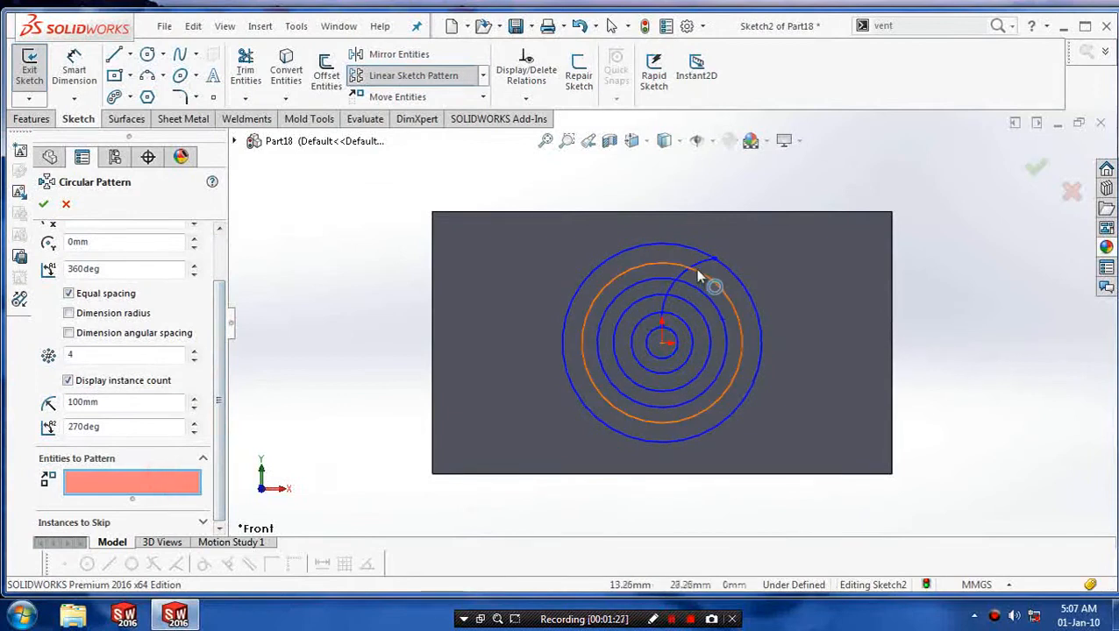
pyautogui.click(702, 270)
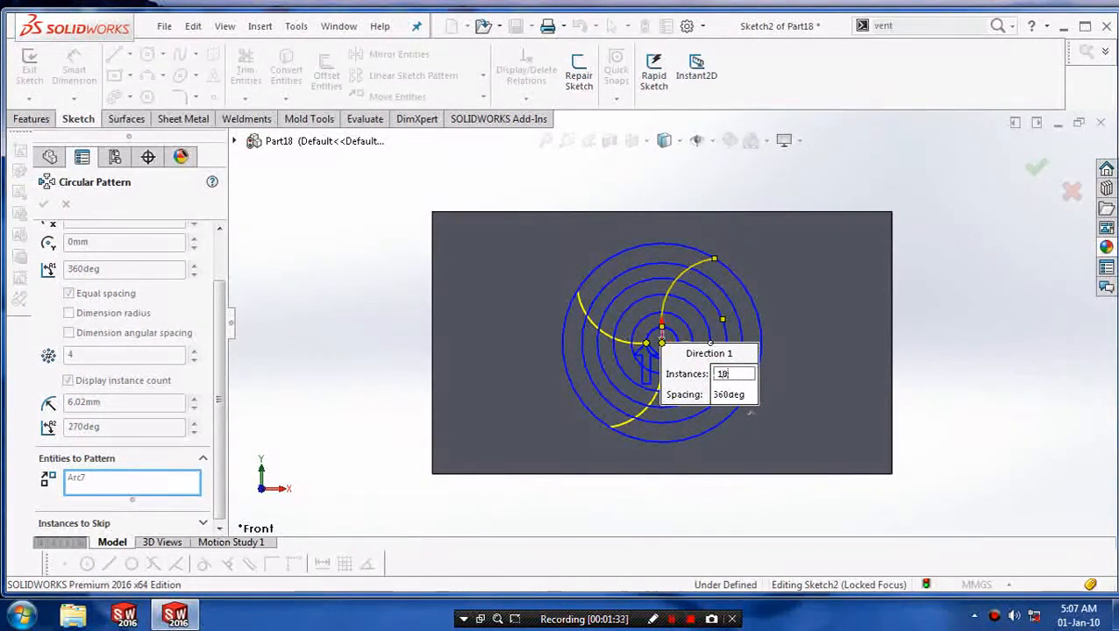
pyautogui.write('10')
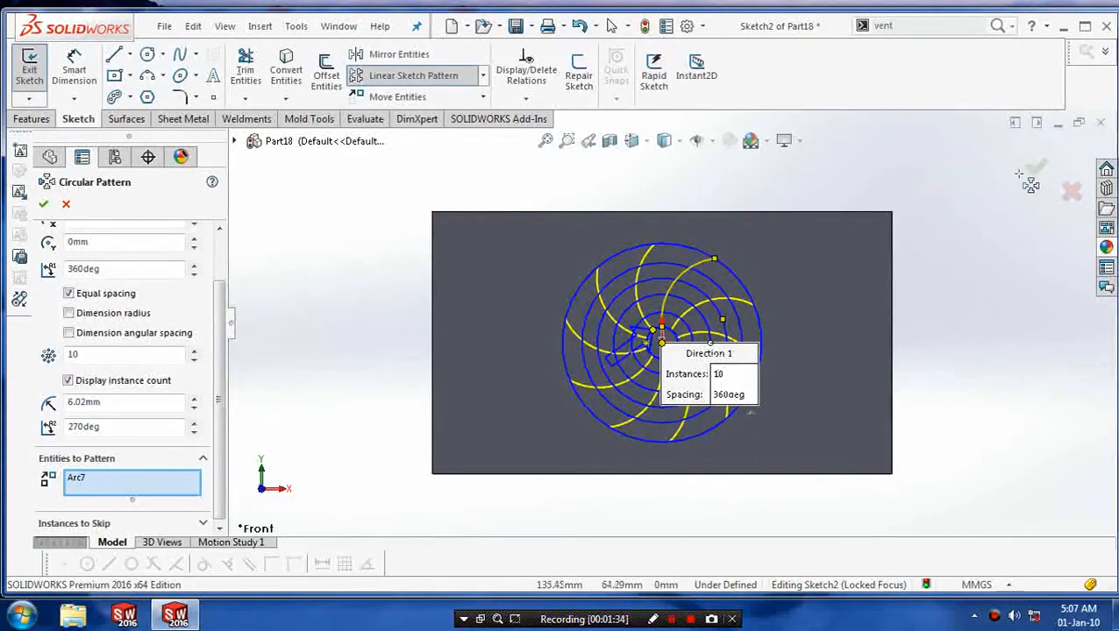
pyautogui.click(42, 204)
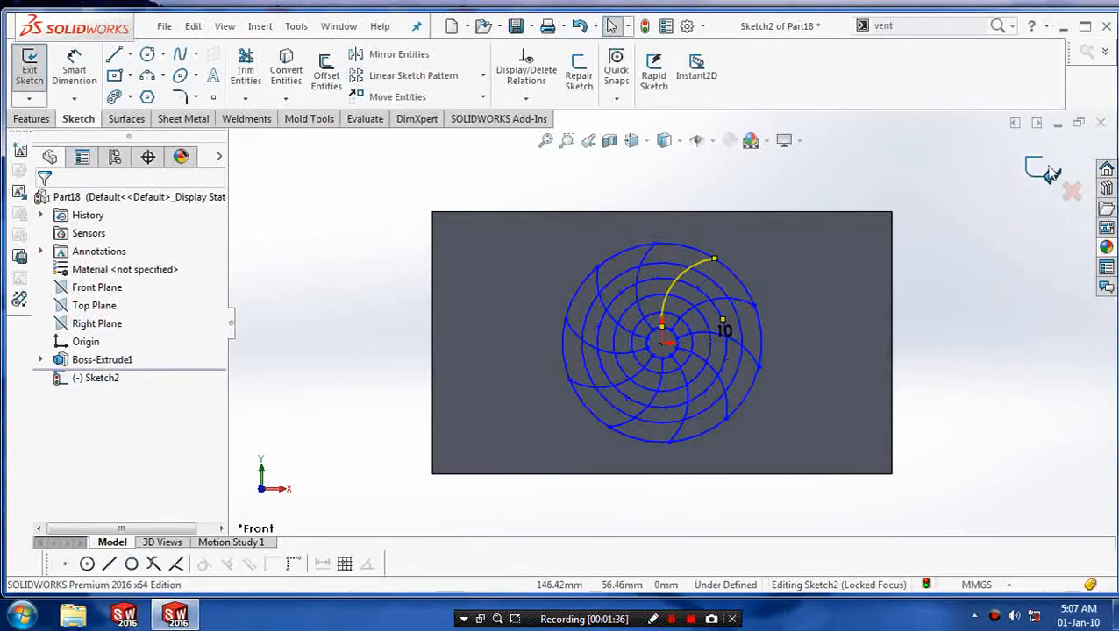
pyautogui.moveTo(840, 368)
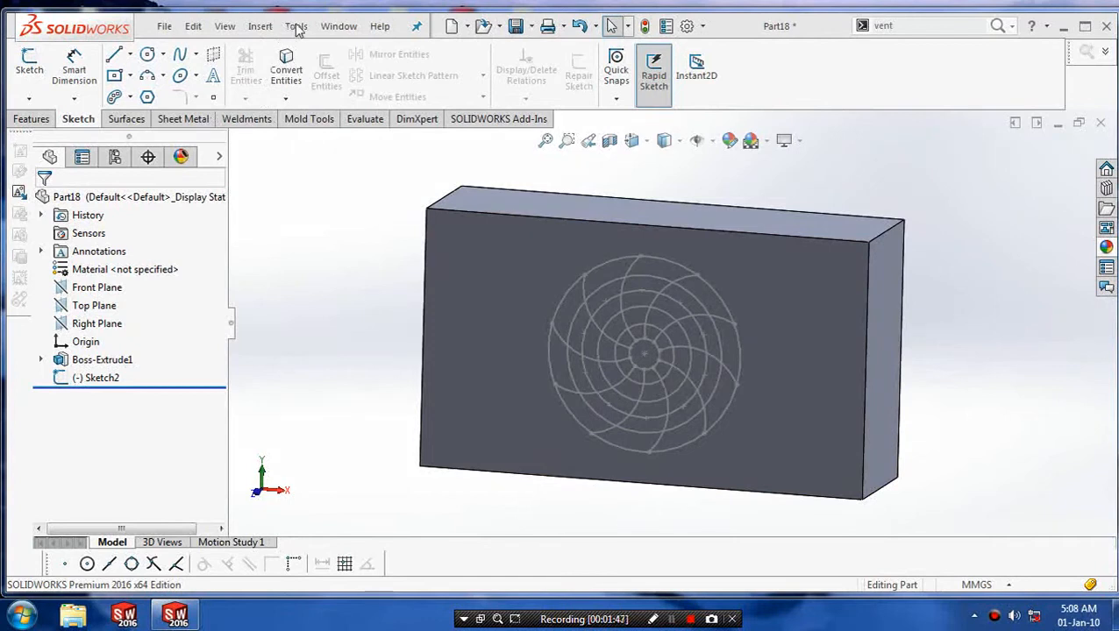
# - Start a Vent feature via Insert > Fastening Feature > Vent from the swirl sketch
pyautogui.click(296, 26)
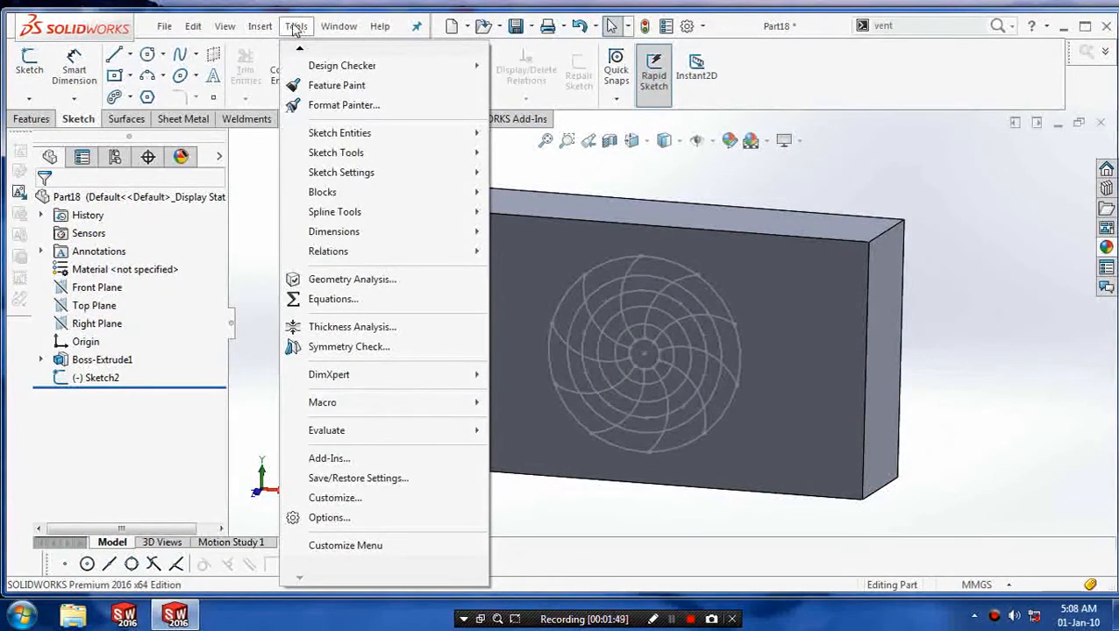
pyautogui.click(259, 26)
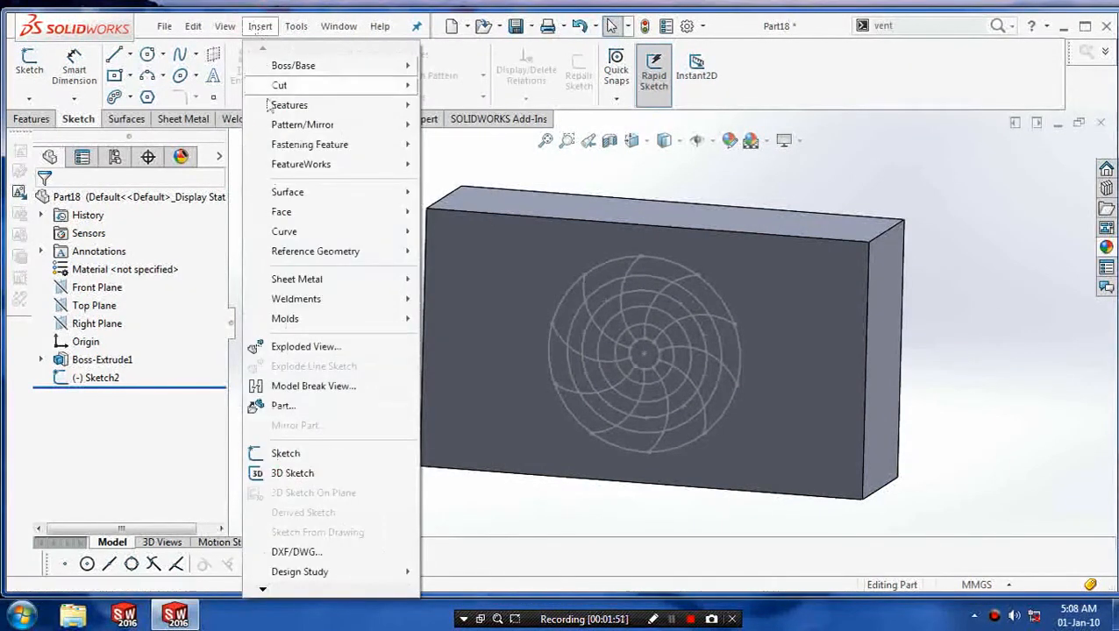
pyautogui.moveTo(309, 143)
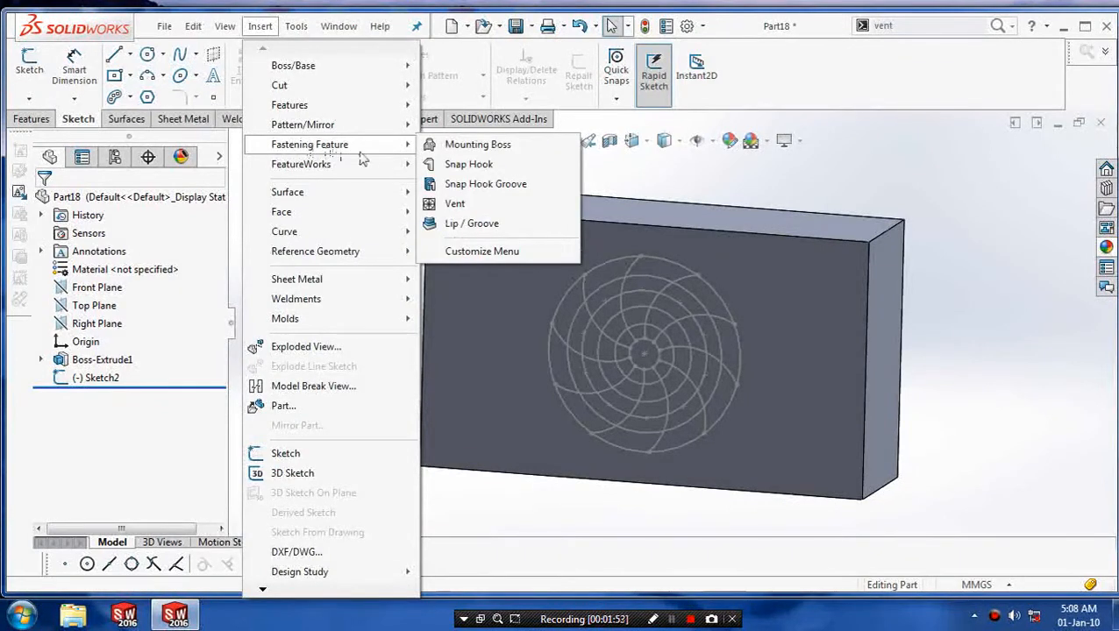
pyautogui.moveTo(454, 203)
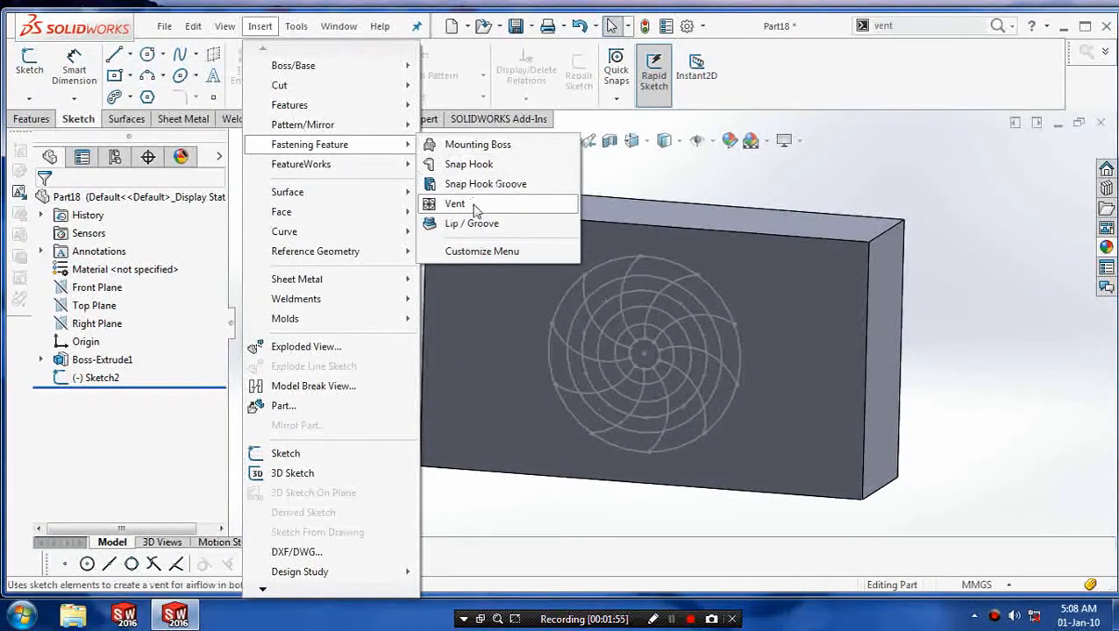
pyautogui.click(455, 203)
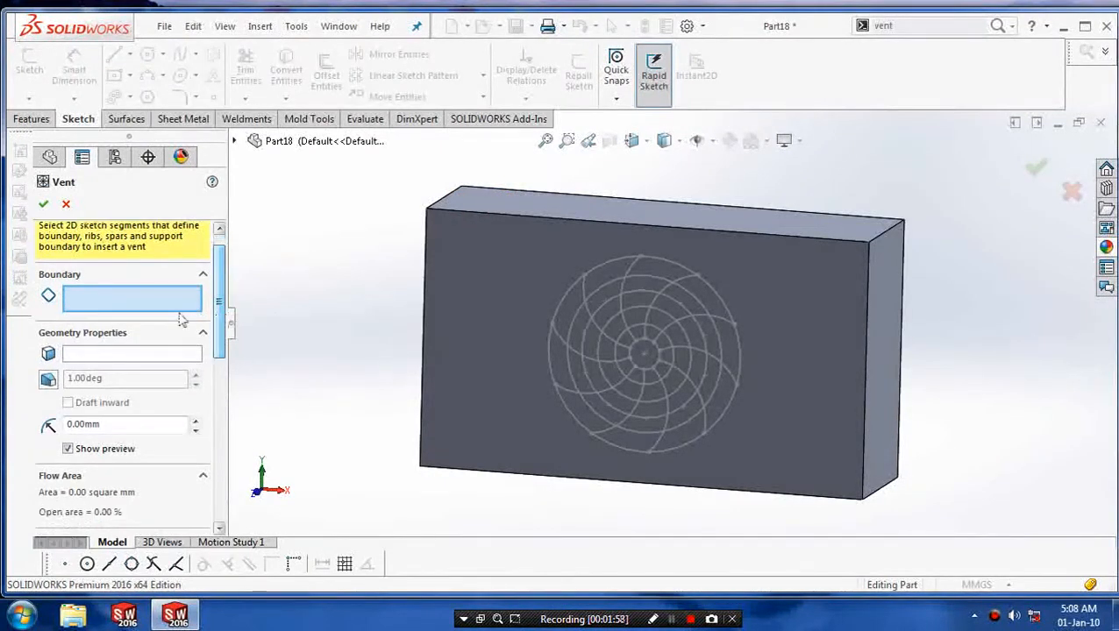
# - Select the outer circle as the vent's boundary
pyautogui.click(578, 306)
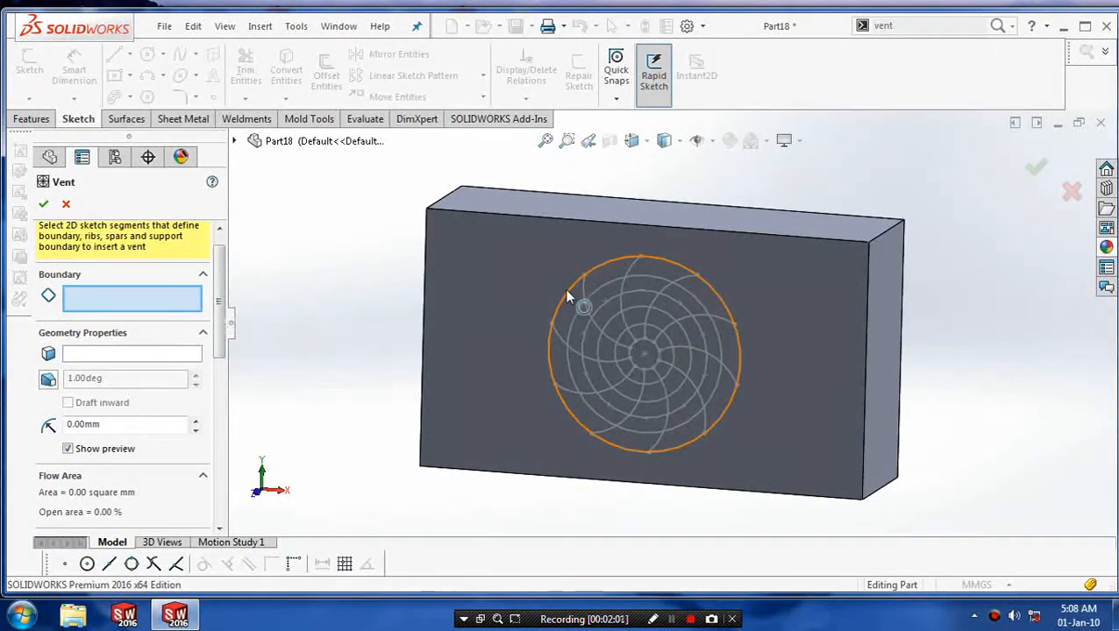
pyautogui.click(582, 305)
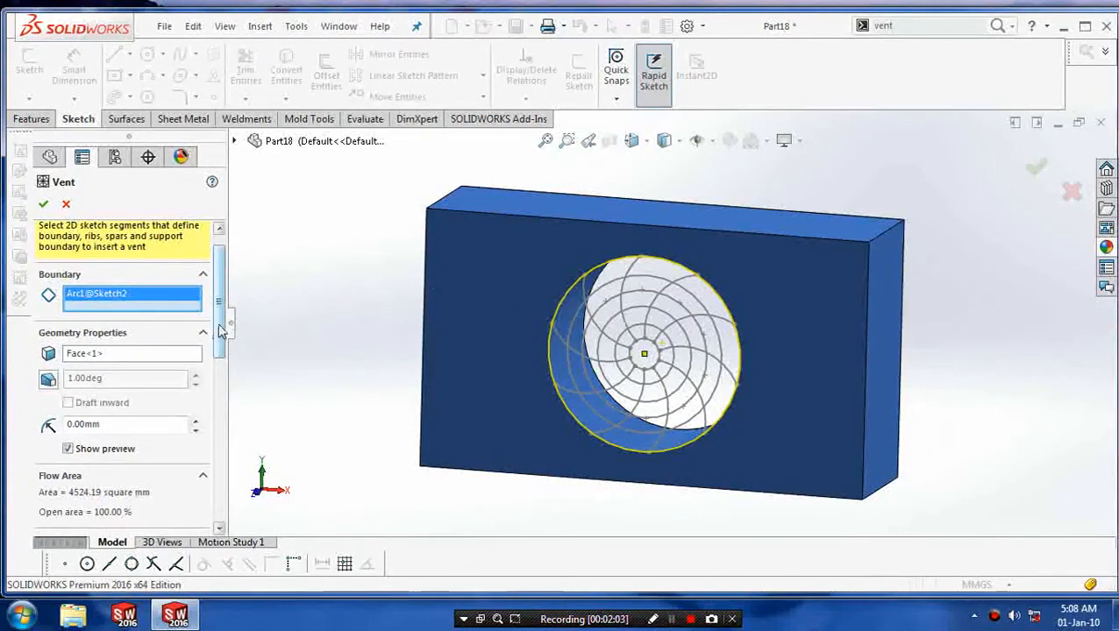
pyautogui.scroll(-3)
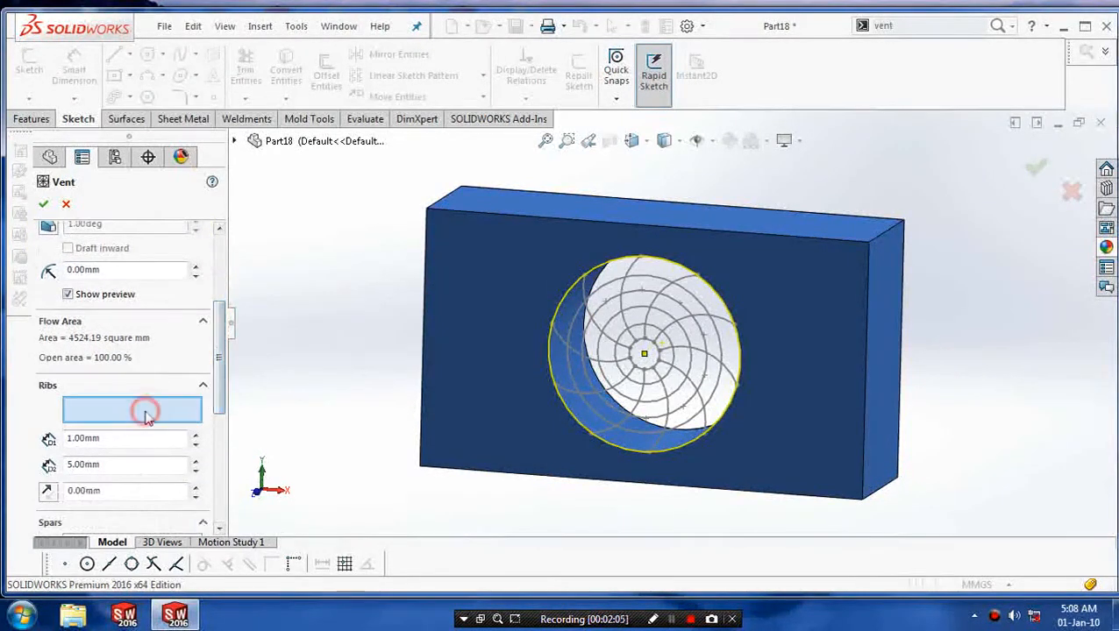
# - Select the swirl arcs as the vent's ribs
pyautogui.click(575, 344)
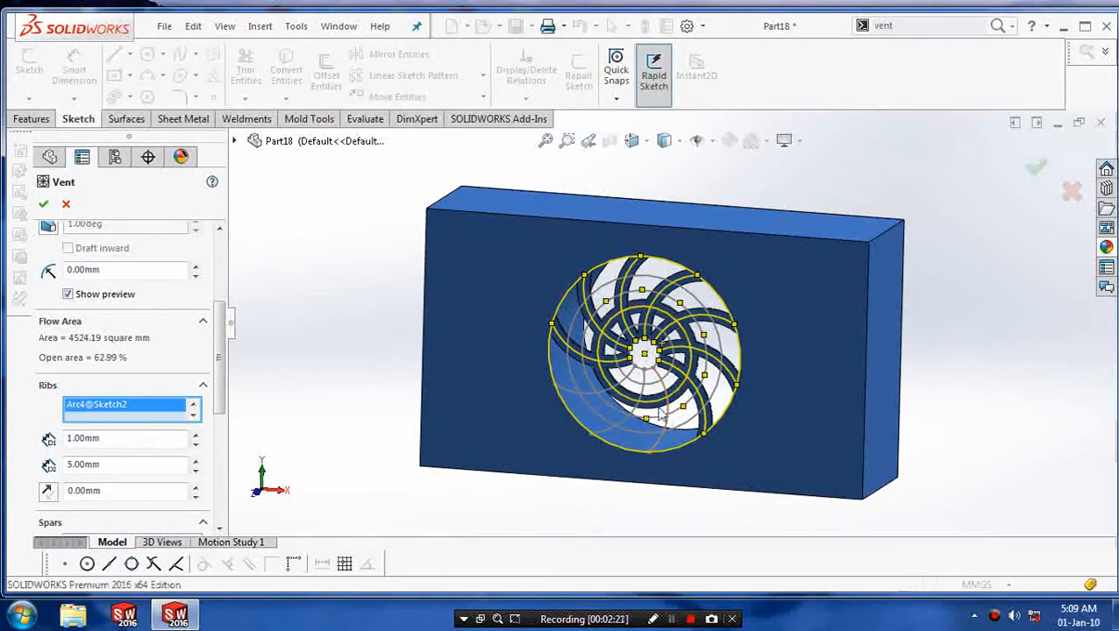
pyautogui.rightClick(132, 405)
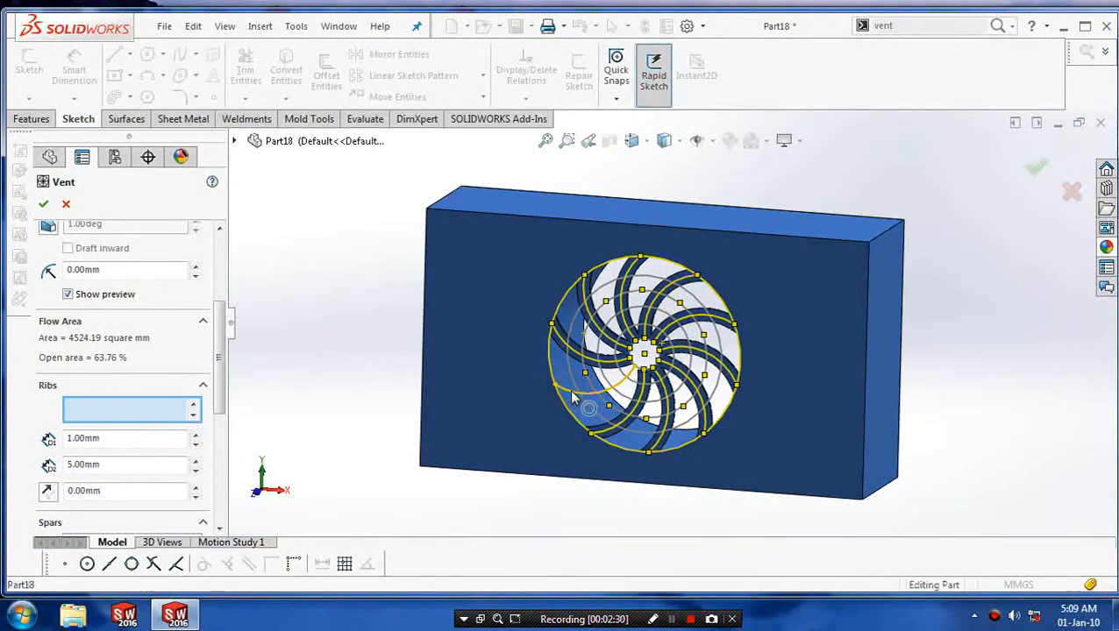
pyautogui.click(587, 404)
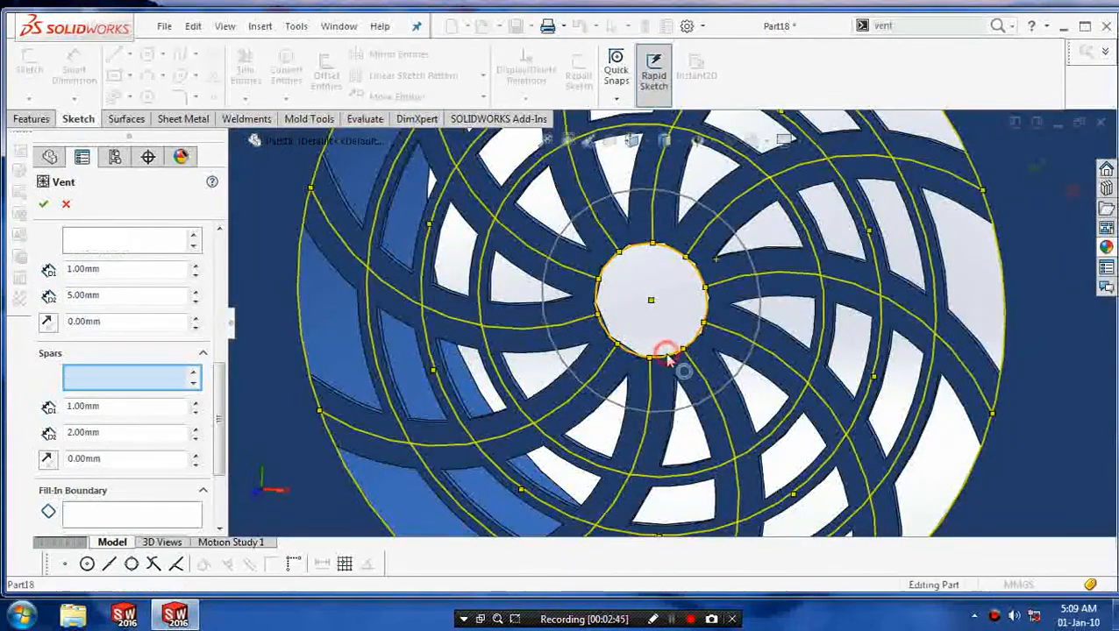
# - Set the small centre circle as the spar and create the vent as Vent1
pyautogui.click(666, 359)
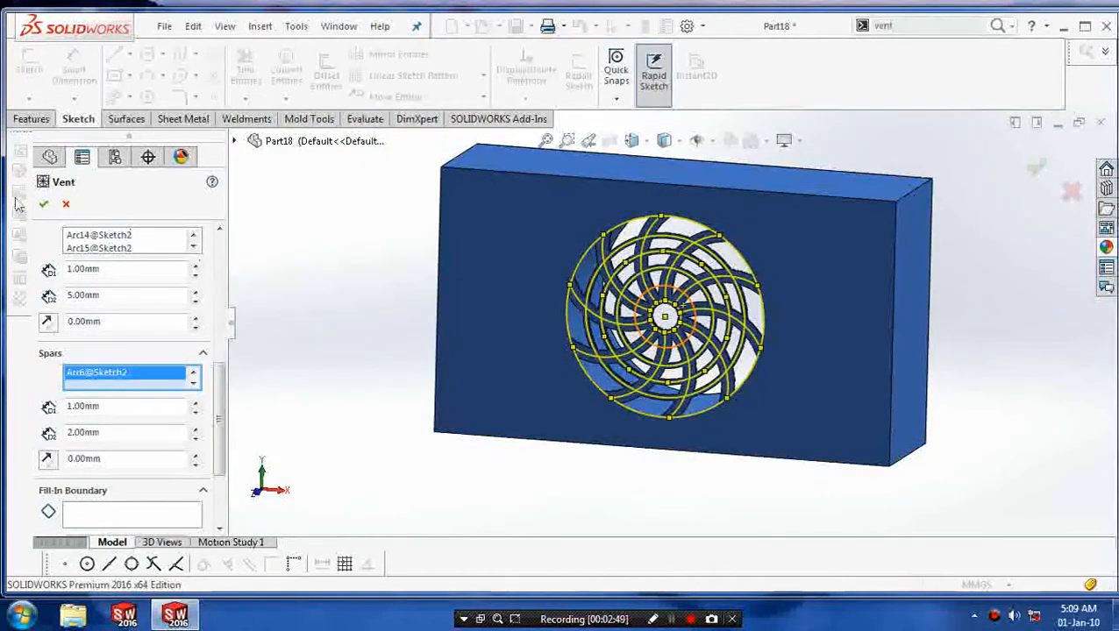
pyautogui.click(44, 204)
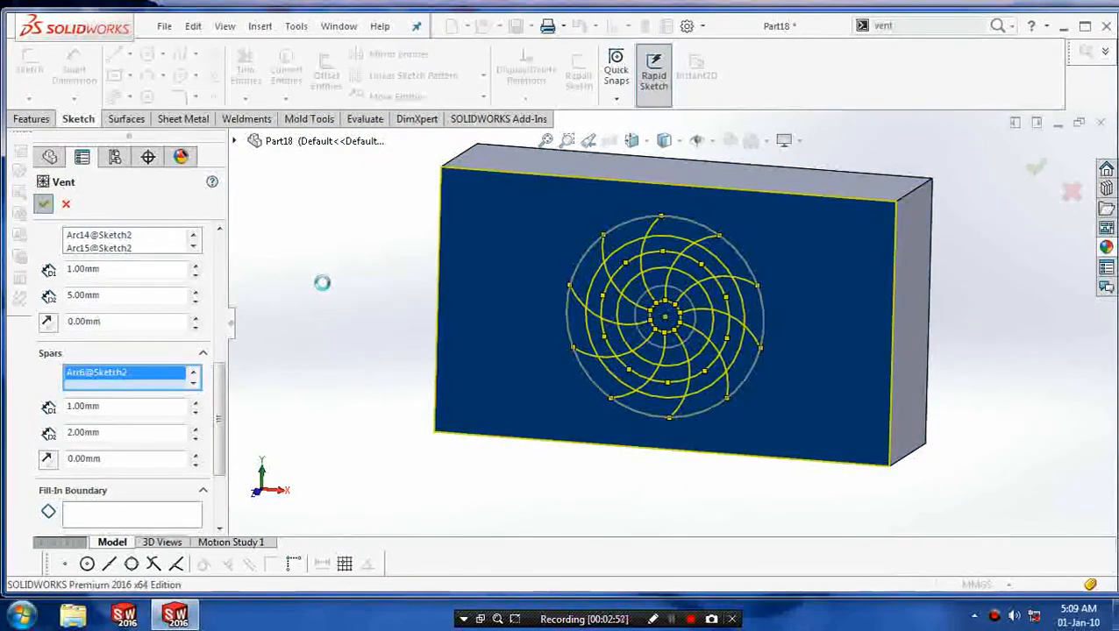
pyautogui.click(44, 204)
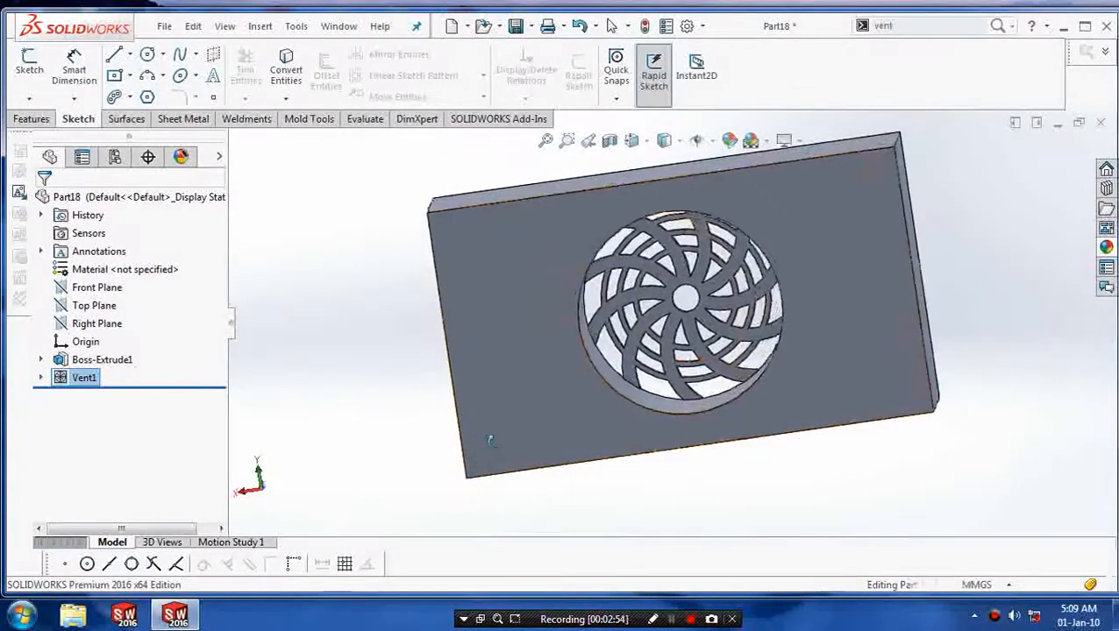
# - Rotate the vented block and bring up Appearance for its front face
pyautogui.moveTo(684, 307); pyautogui.dragTo(815, 394)
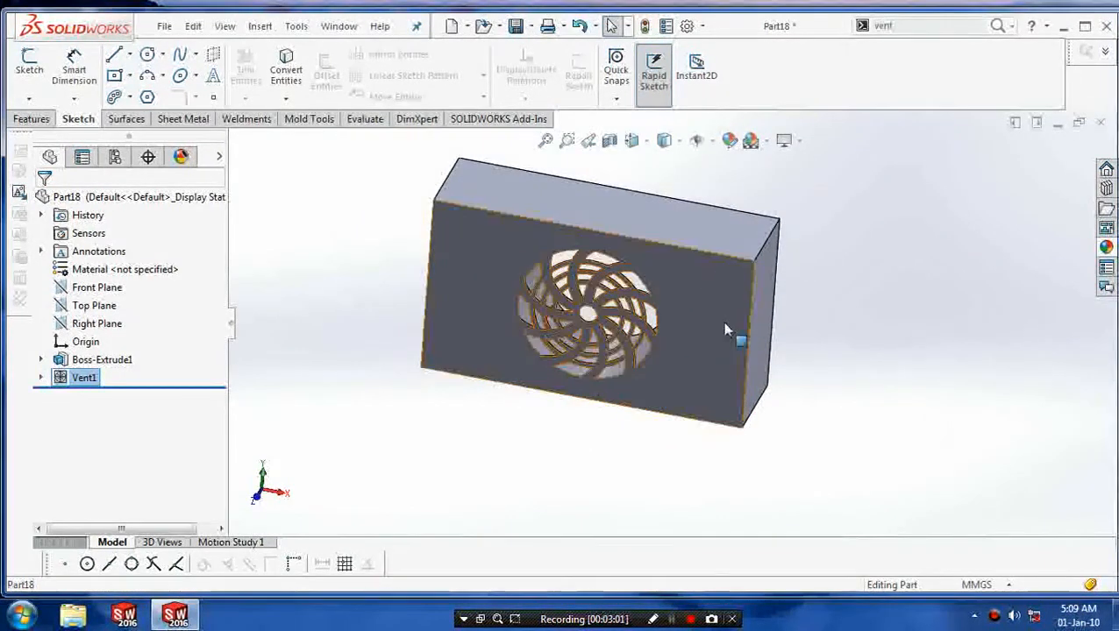
pyautogui.rightClick(570, 306)
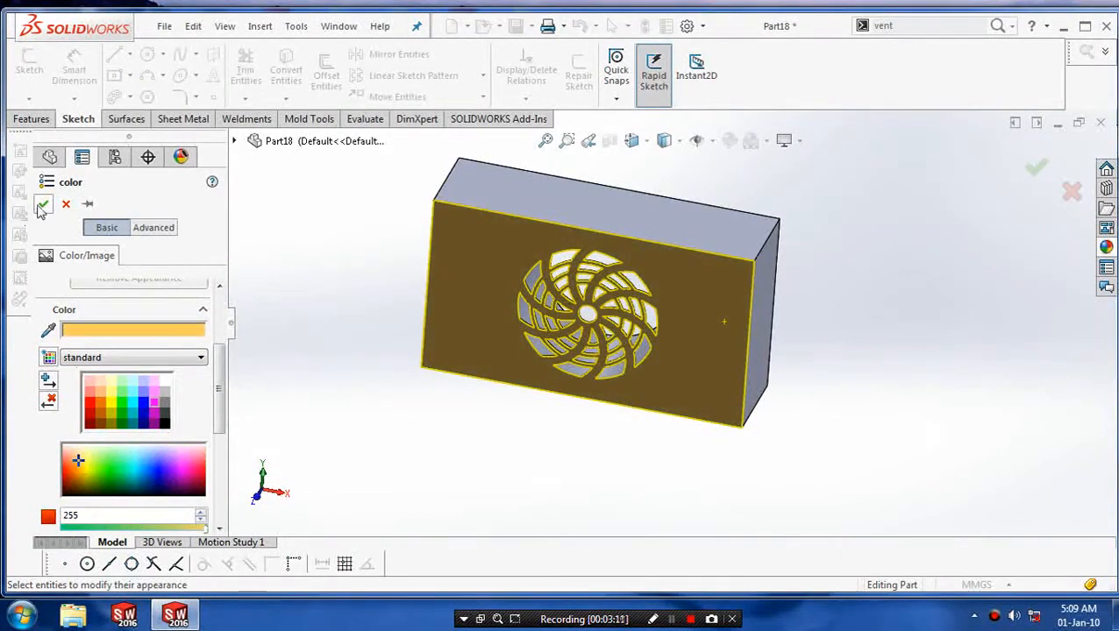
# - Apply the golden brown colour to the front face and rotate to inspect the vent
pyautogui.click(42, 203)
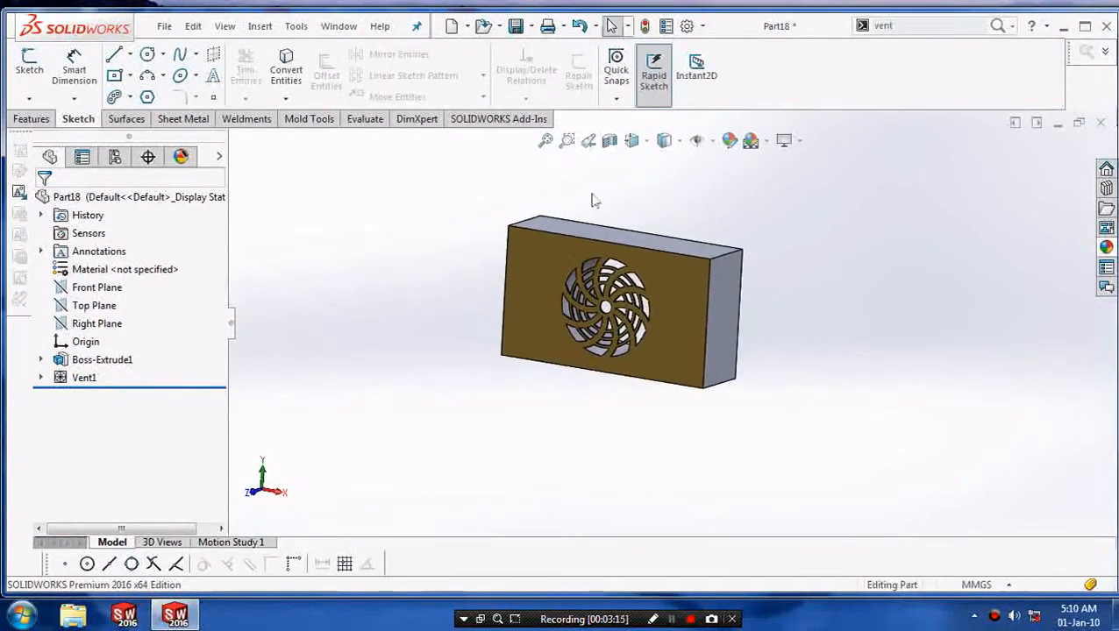
pyautogui.moveTo(614, 307); pyautogui.dragTo(614, 368)
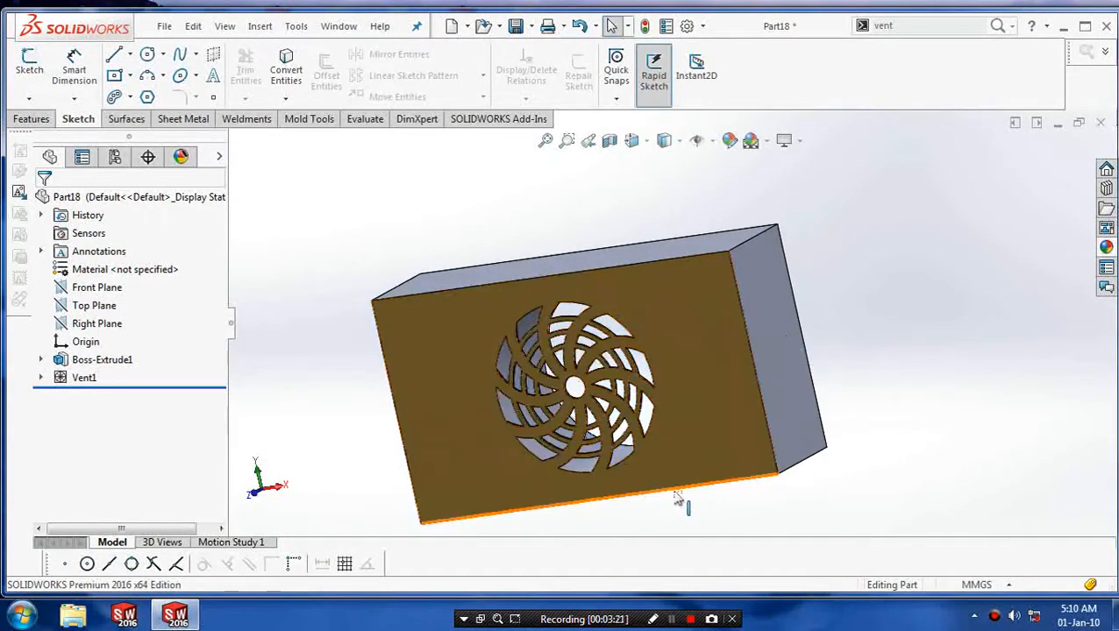
pyautogui.moveTo(683, 505); pyautogui.dragTo(930, 249)
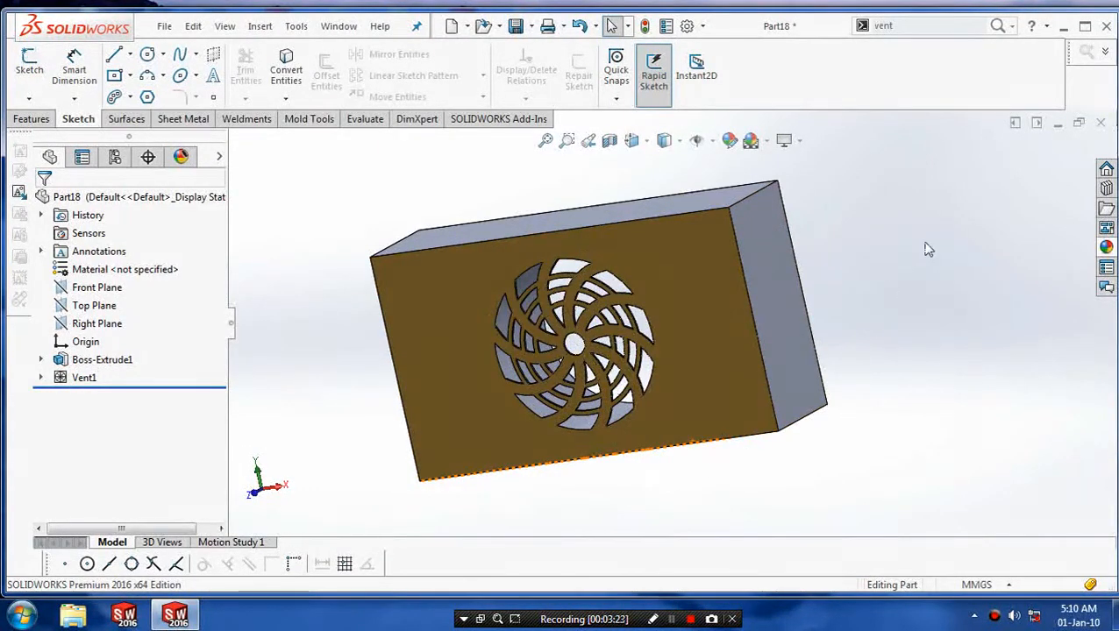